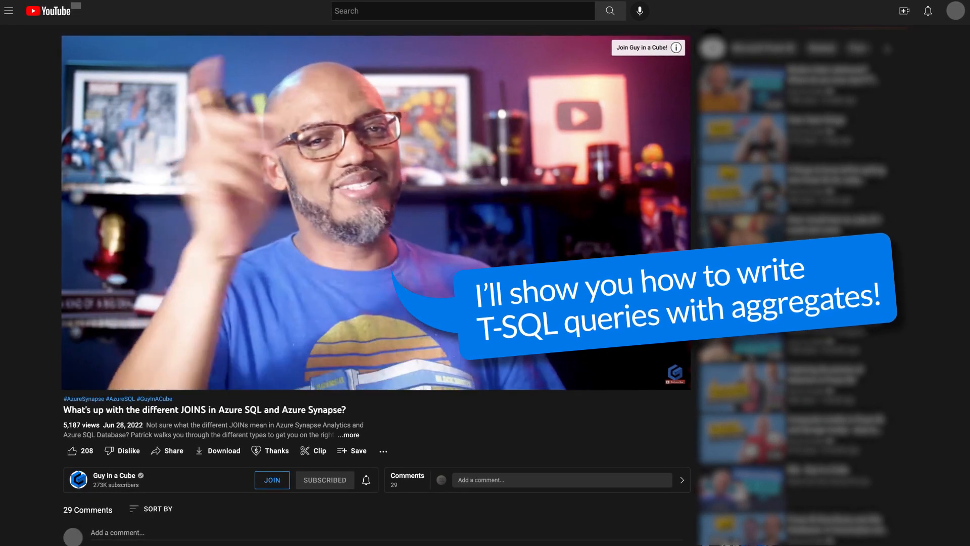
Switch from the notebook to the browser showing the Aggregate Functions (Transact-SQL) docs
scroll("down", 3)
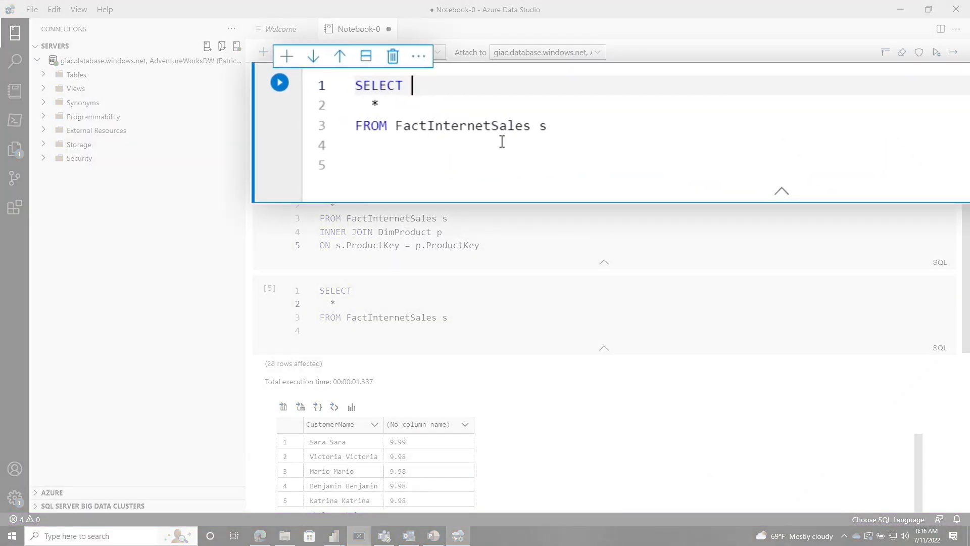
mouse_move(265, 522)
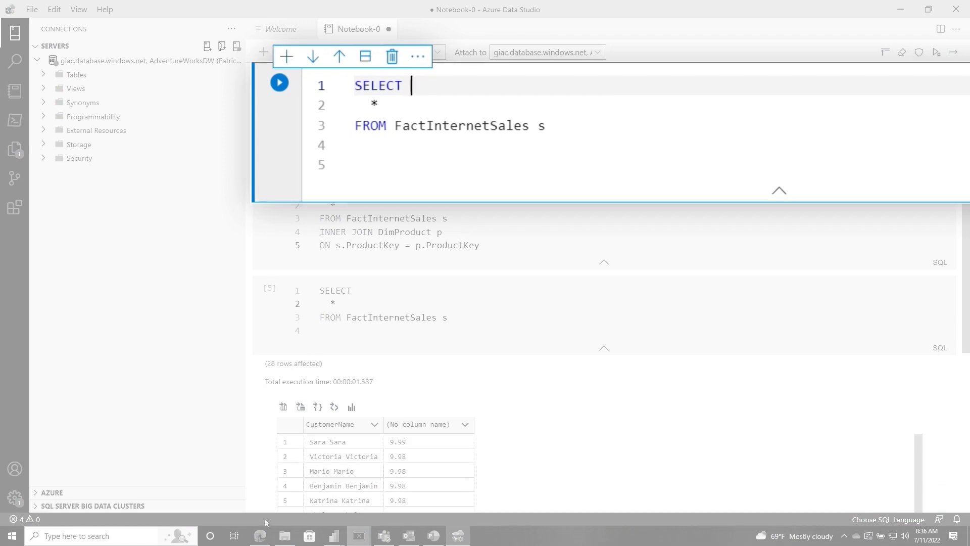
left_click(255, 536)
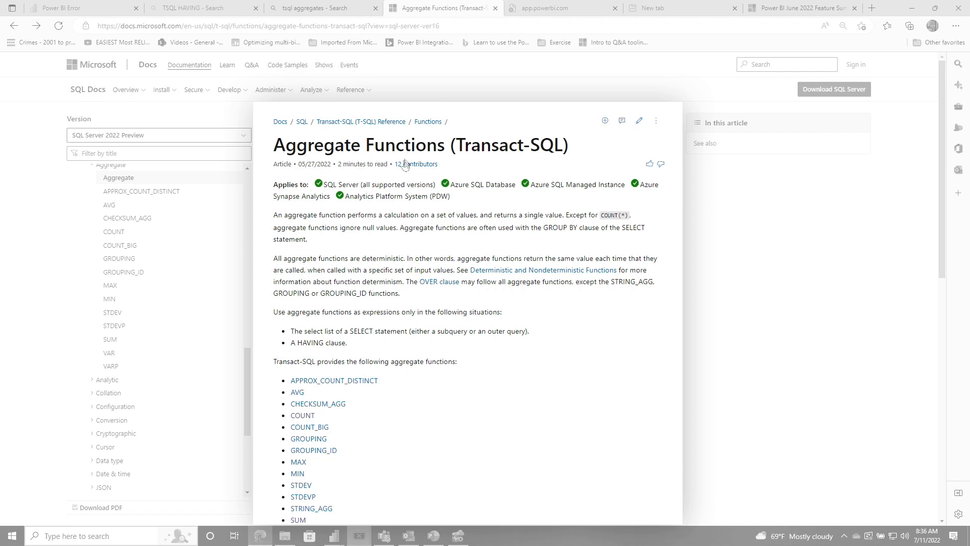
mouse_move(568, 203)
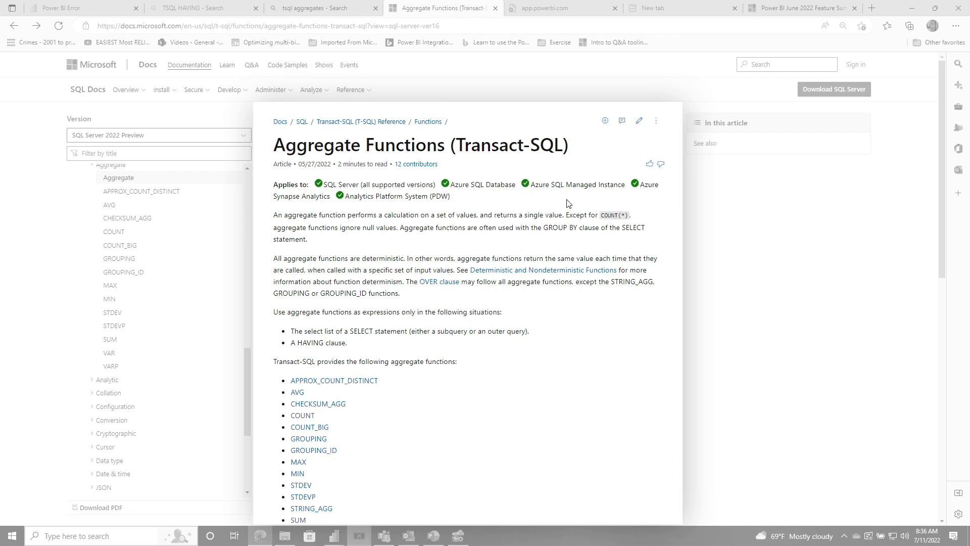
Scroll the article down to the list of aggregate functions and return to the notebook
scroll("down", 3)
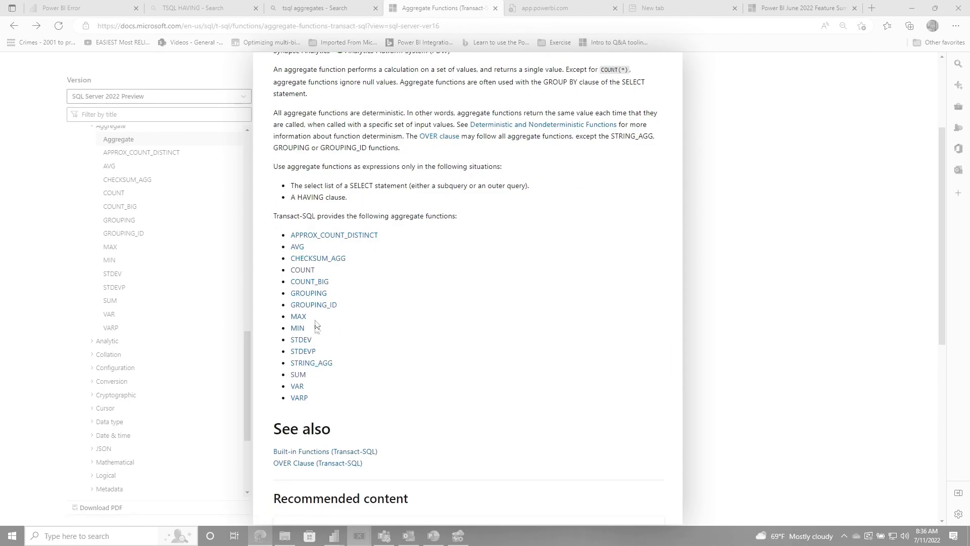
left_click(303, 270)
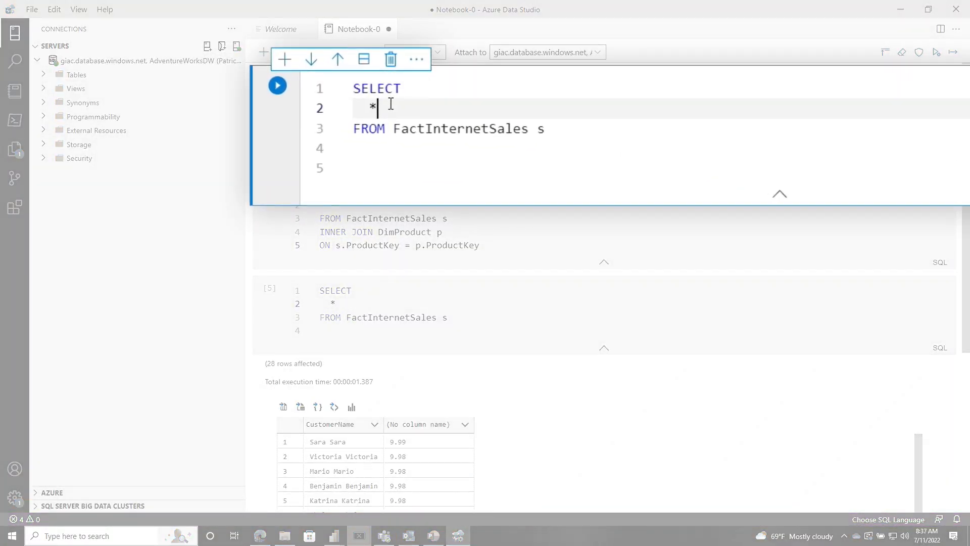
Run SELECT COUNT(*) AS NumOfSales FROM FactInternetSales, returning 629135
type("COUN")
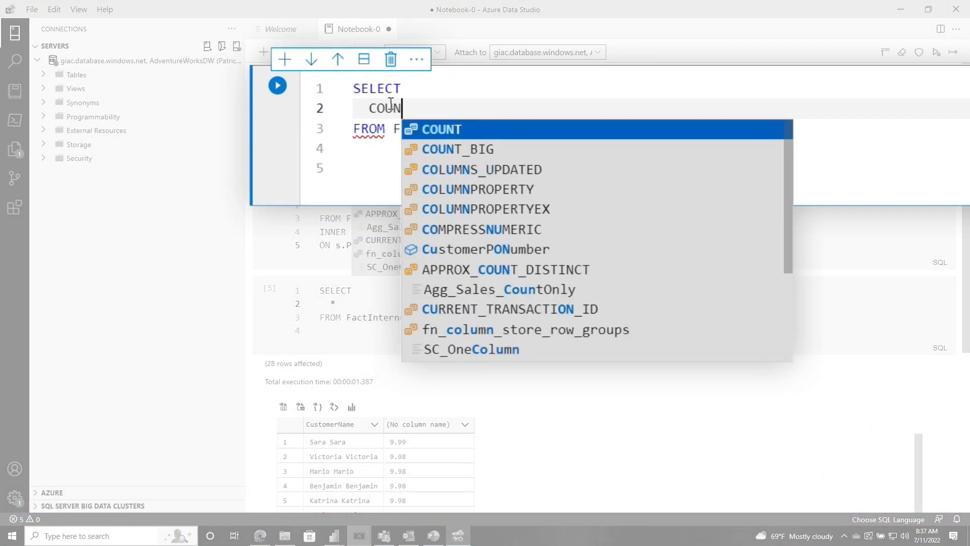
type("(*) nUM")
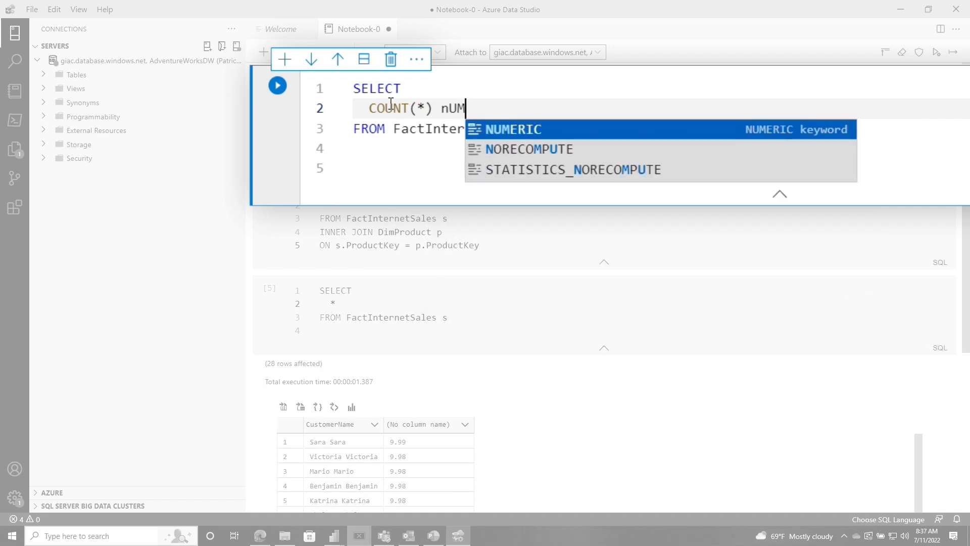
type("AS NumOfSales")
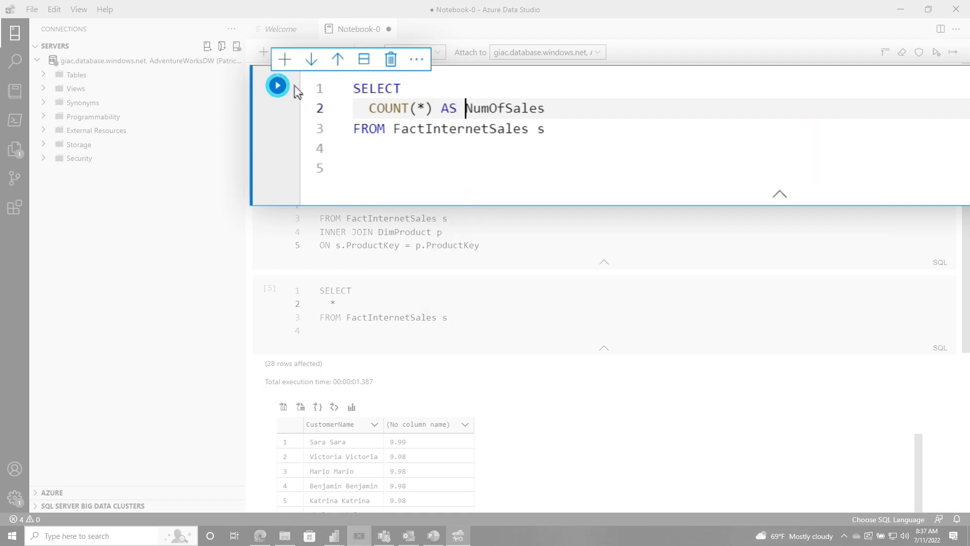
left_click(277, 84)
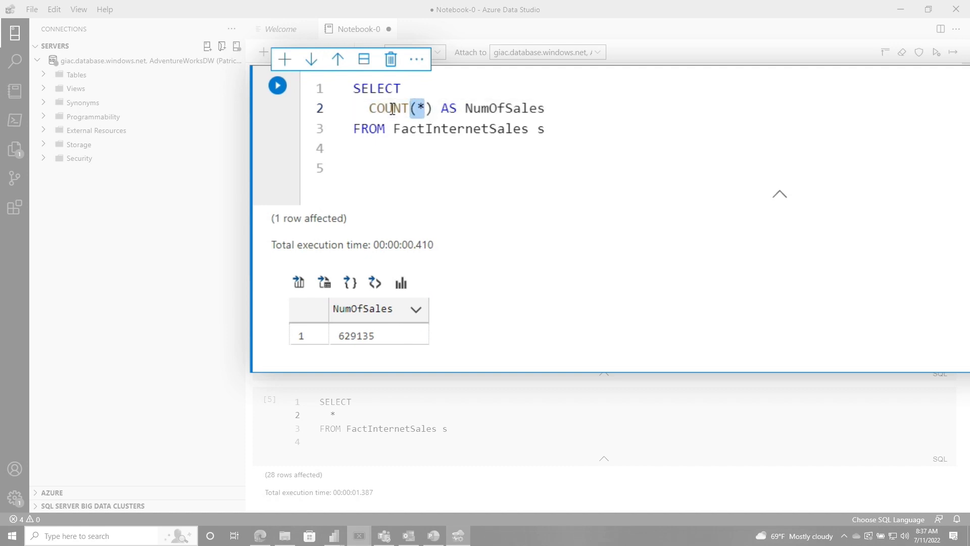
Run COUNT(DISTINCT s.ProductKey) AS NumProducts, returning 159
type("DISTINCT )")
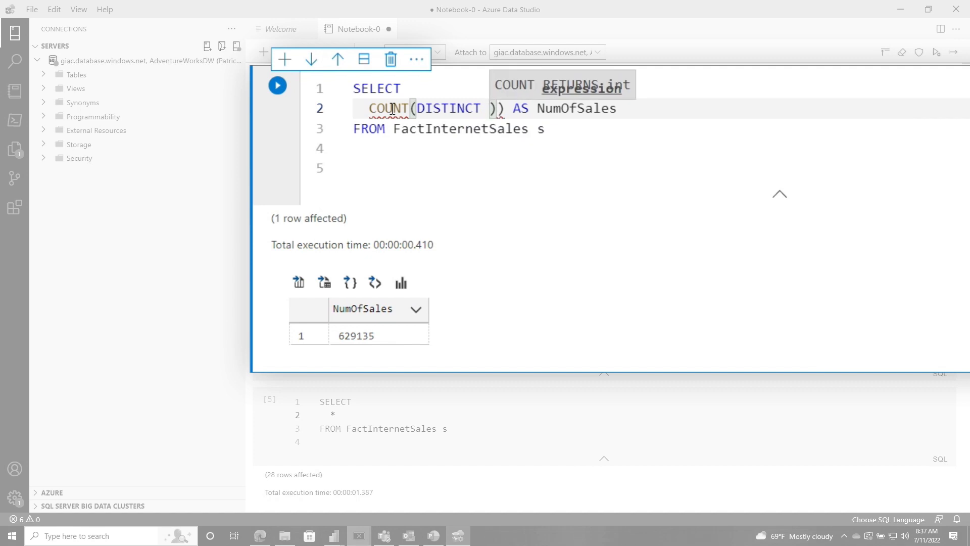
type("s.ProductKey")
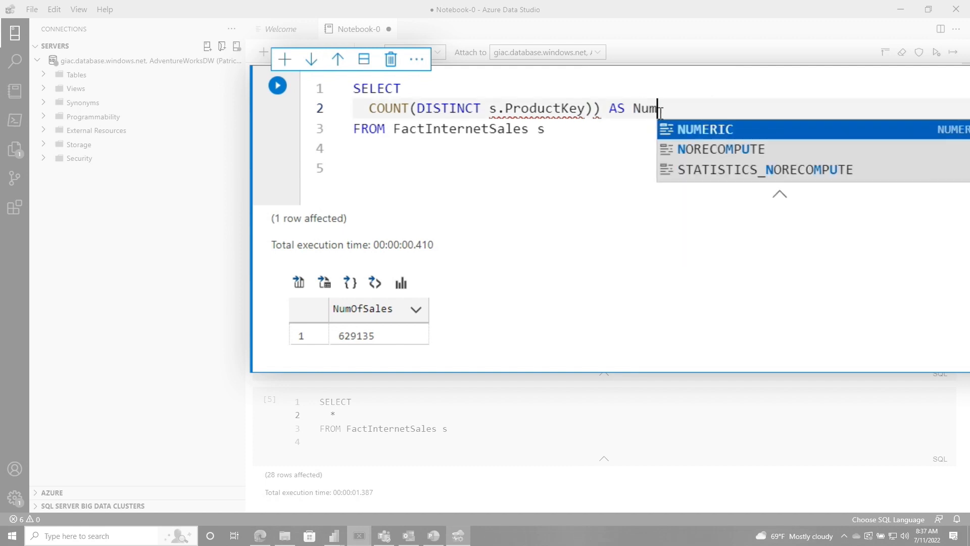
type("Products")
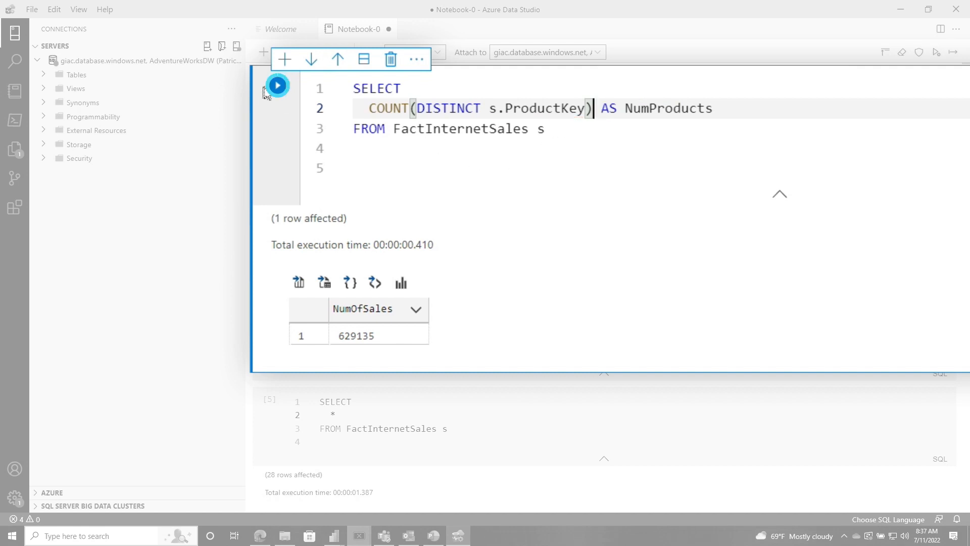
left_click(277, 85)
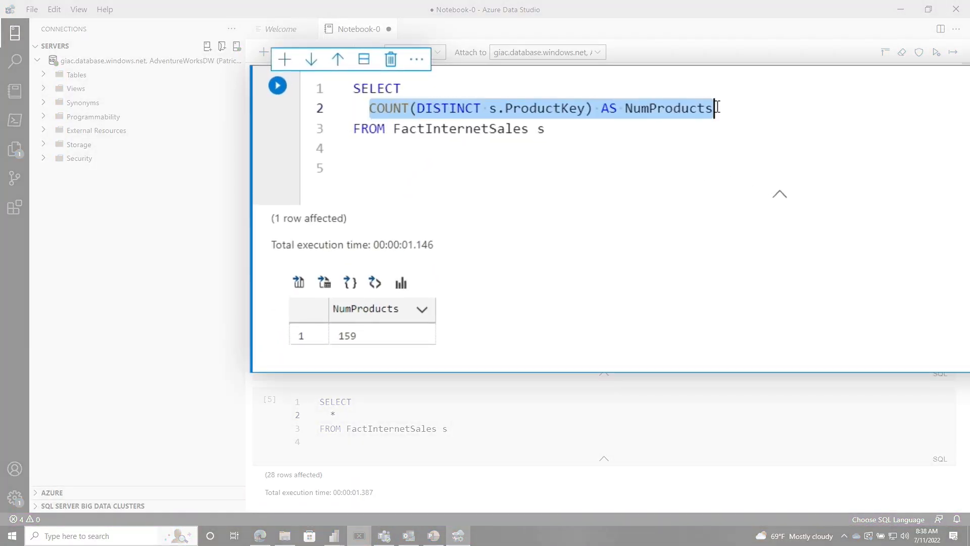
Run SUM(s.SalesAmount) as TotalSales, returning 199427266.8311
type("SUM(S")
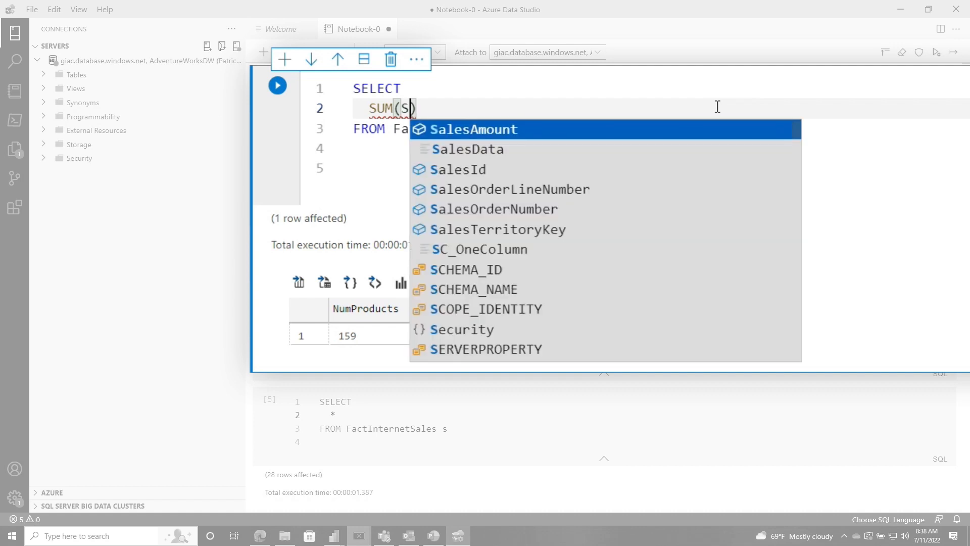
type(".SalesAmount) as TotalSales")
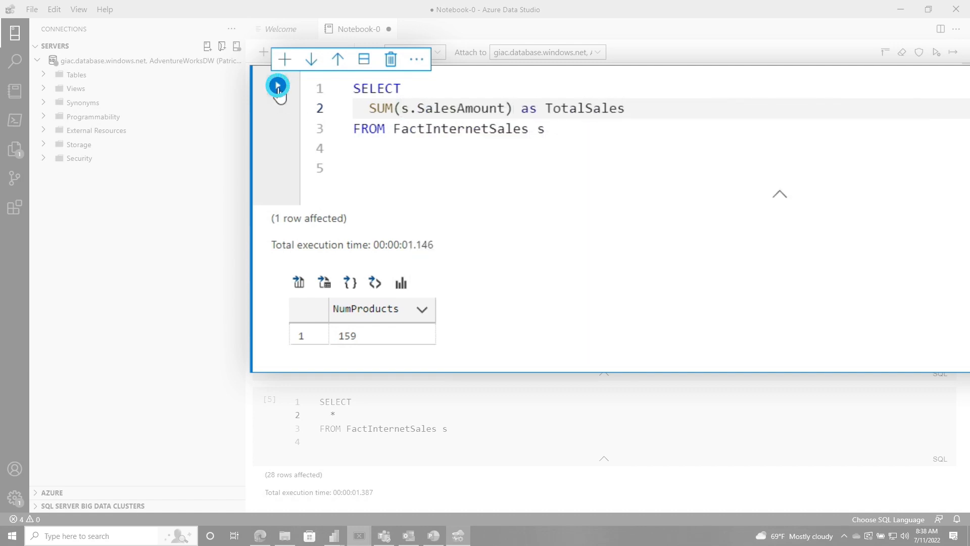
left_click(277, 85)
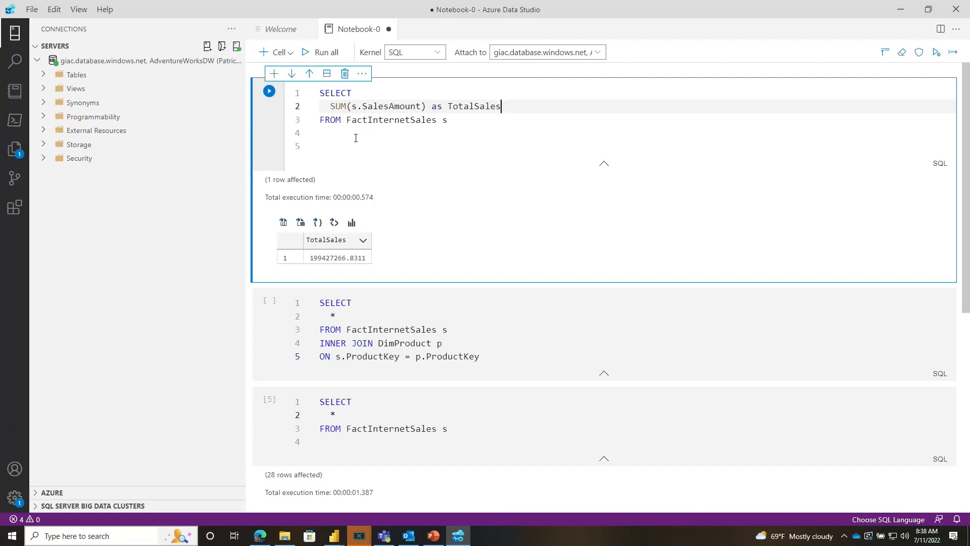
Select p.EnglishProductName with SUM(s.SalesAmount) TotalSales in the DimProduct join and run it, getting Msg 8120
scroll("down", 3)
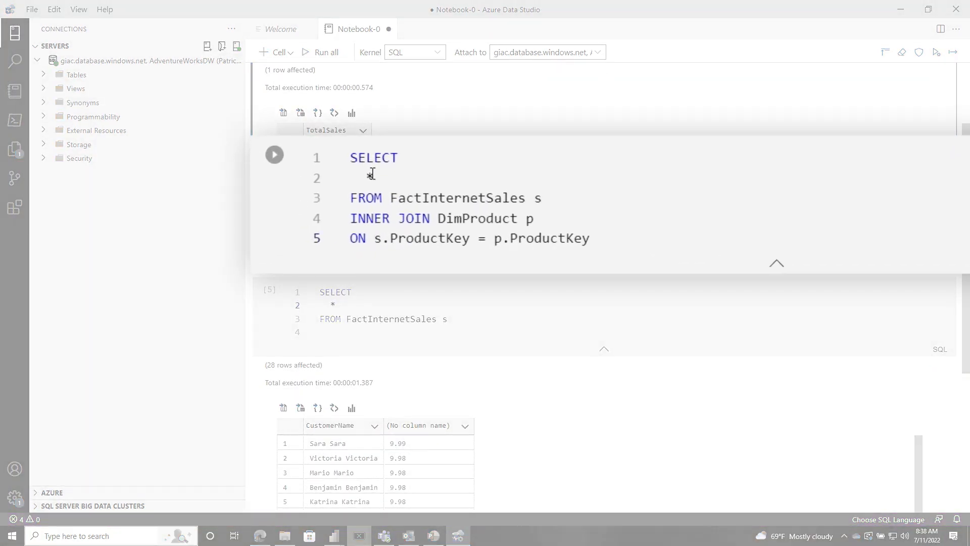
type("*")
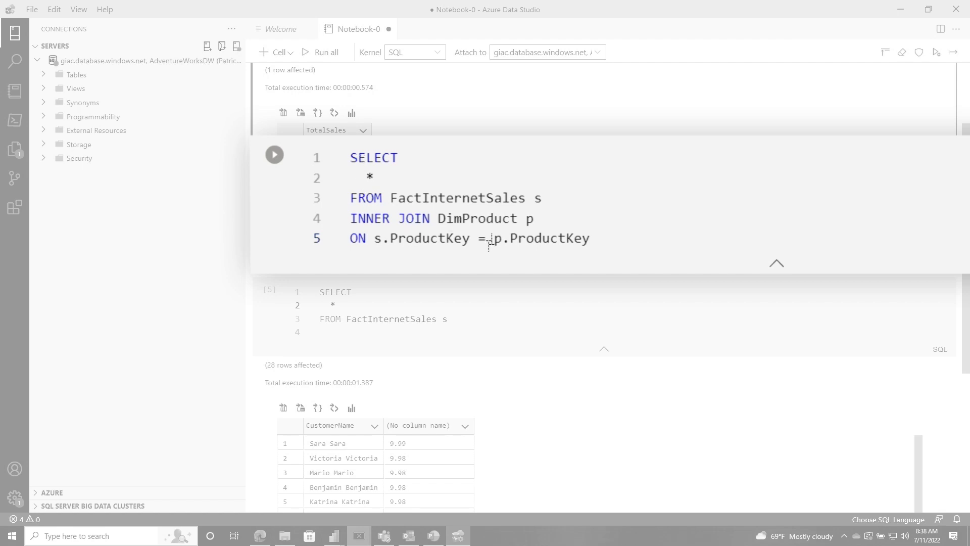
left_click(392, 182)
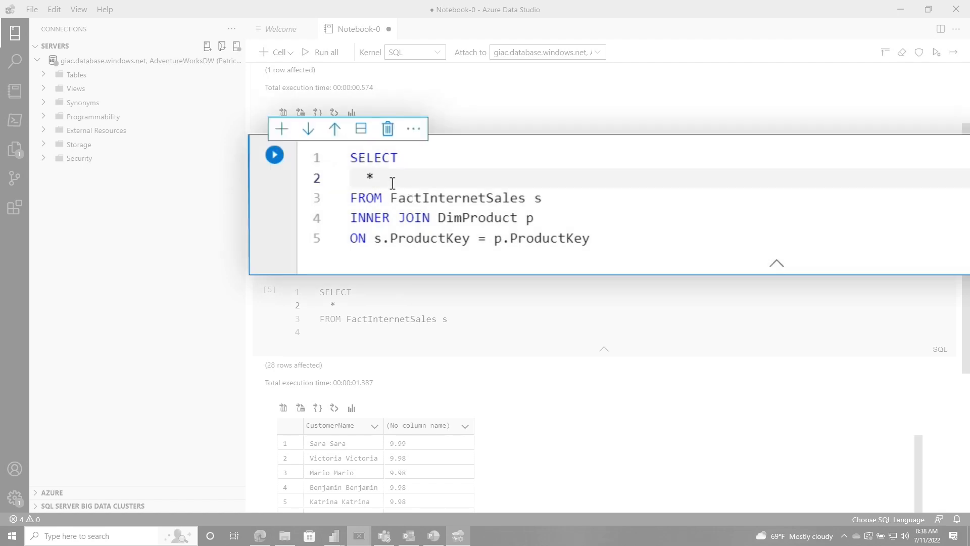
left_click(374, 178)
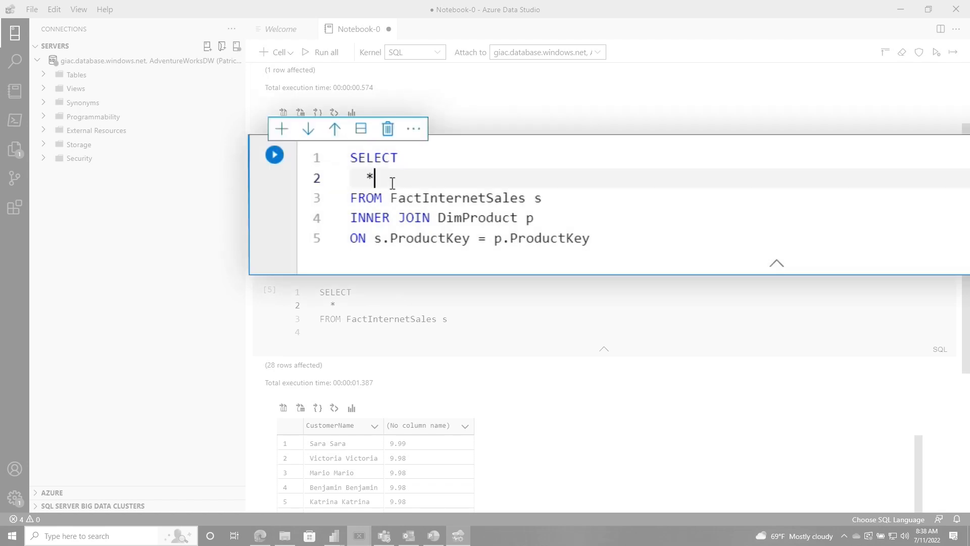
type("p.P")
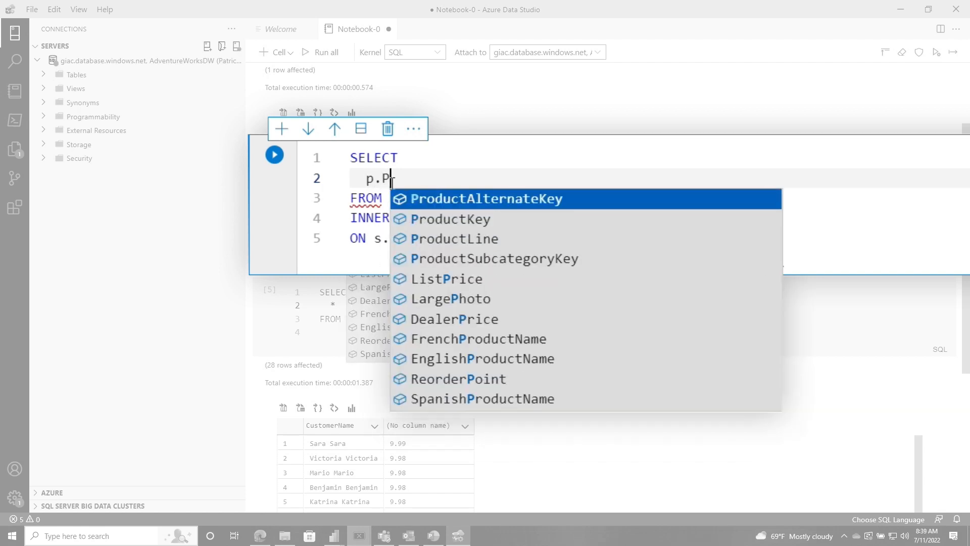
left_click(481, 358)
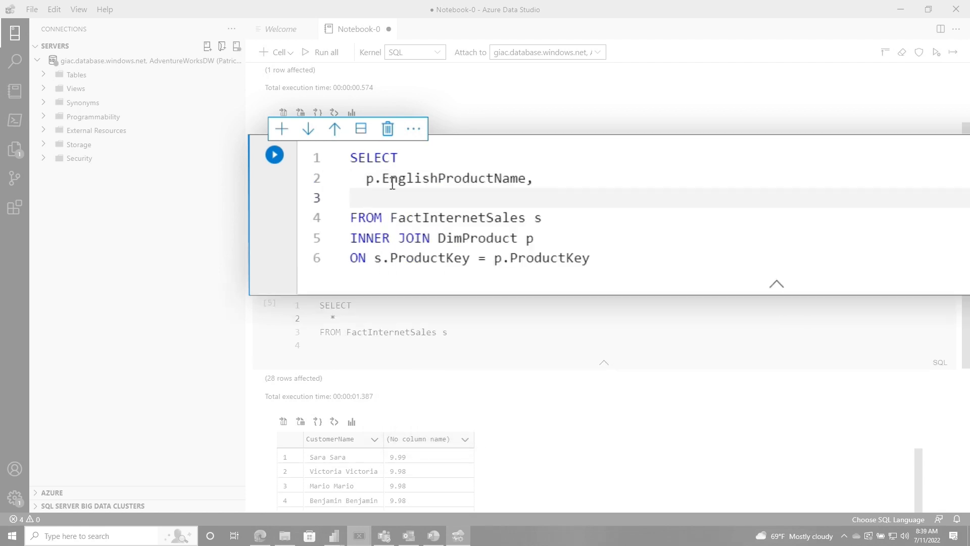
type("SUM(s.SalesAmount) TotalSales")
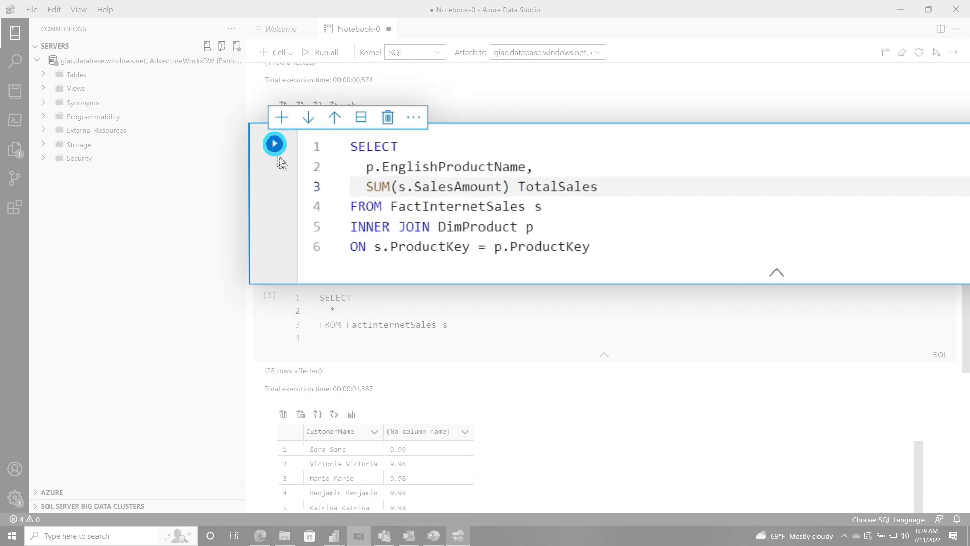
left_click(274, 144)
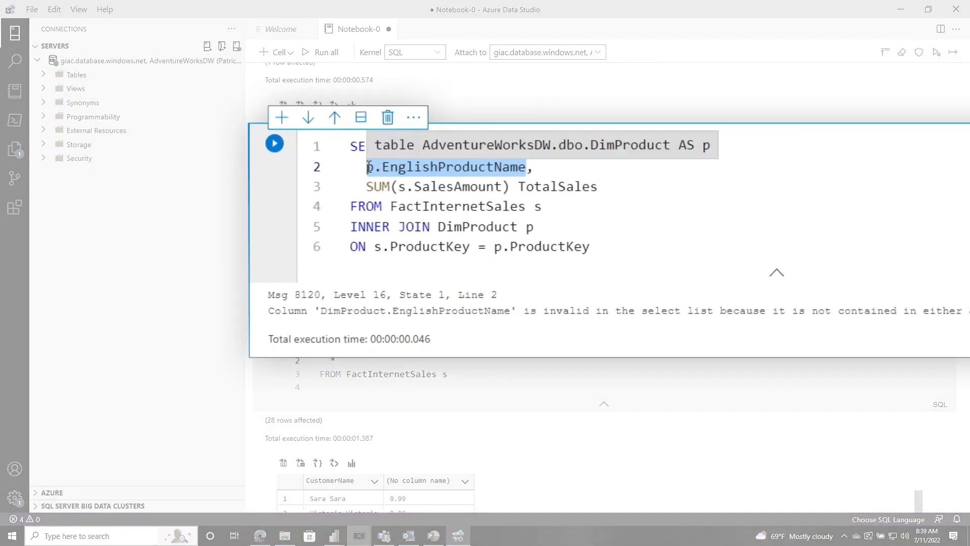
Add GROUP BY p.EnglishProductName and run, returning 131 product sales totals
type("GROUP")
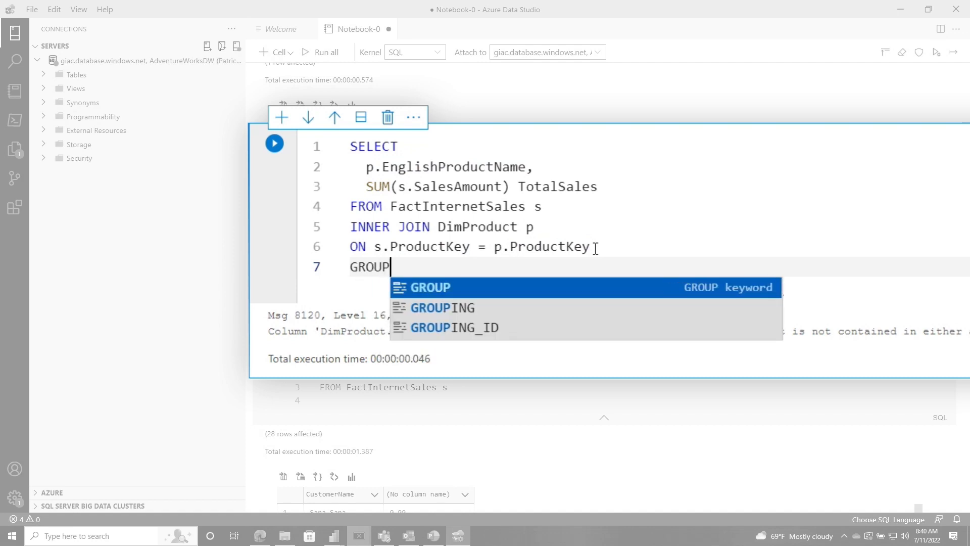
type("BY p.EnglishProductName")
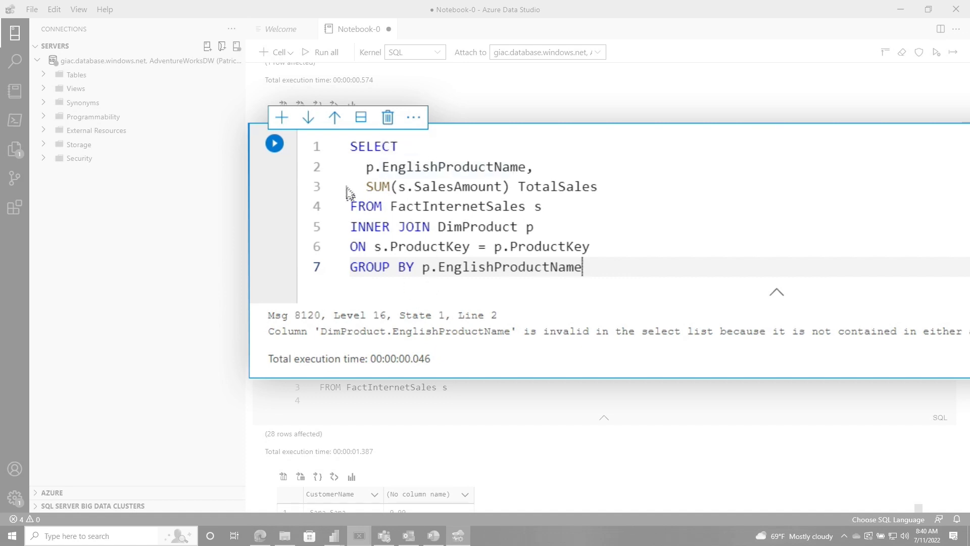
left_click(274, 144)
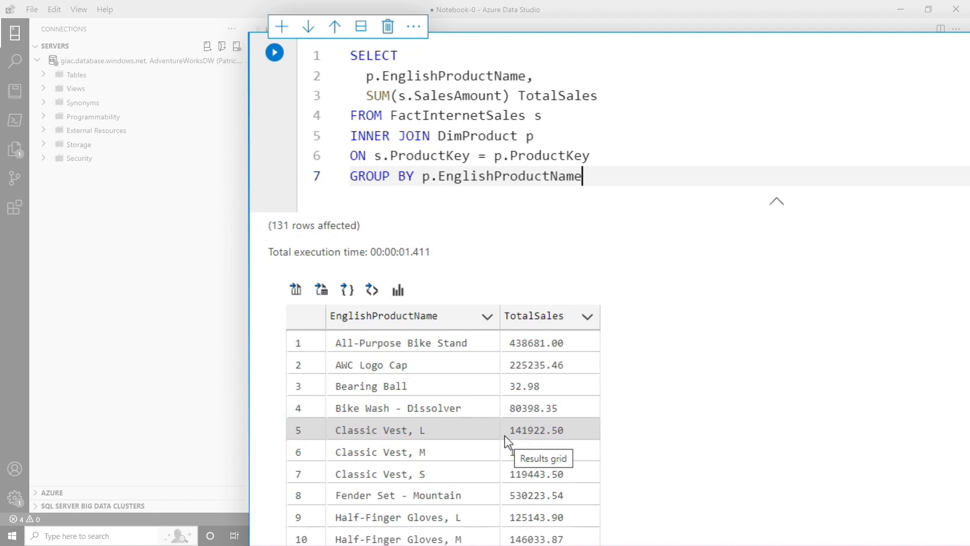
mouse_move(479, 249)
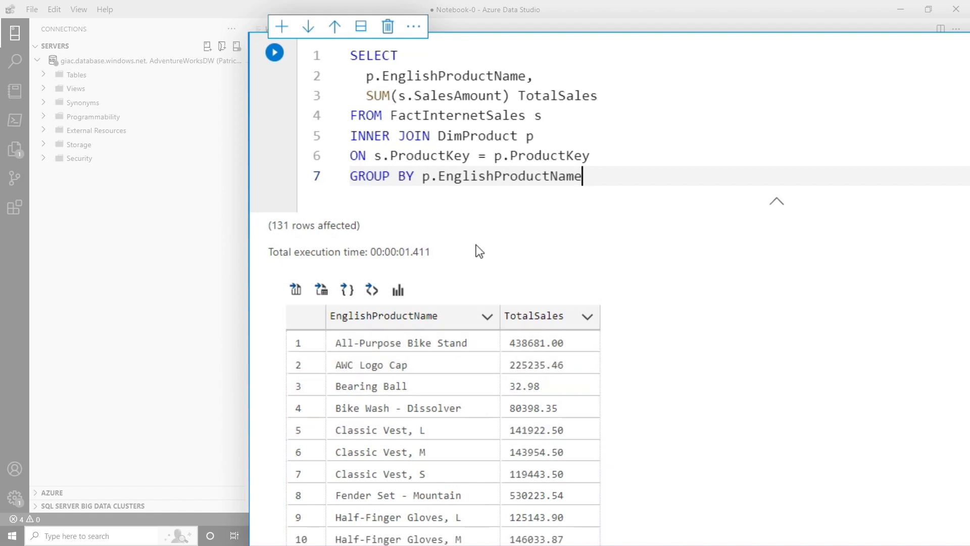
key("Enter")
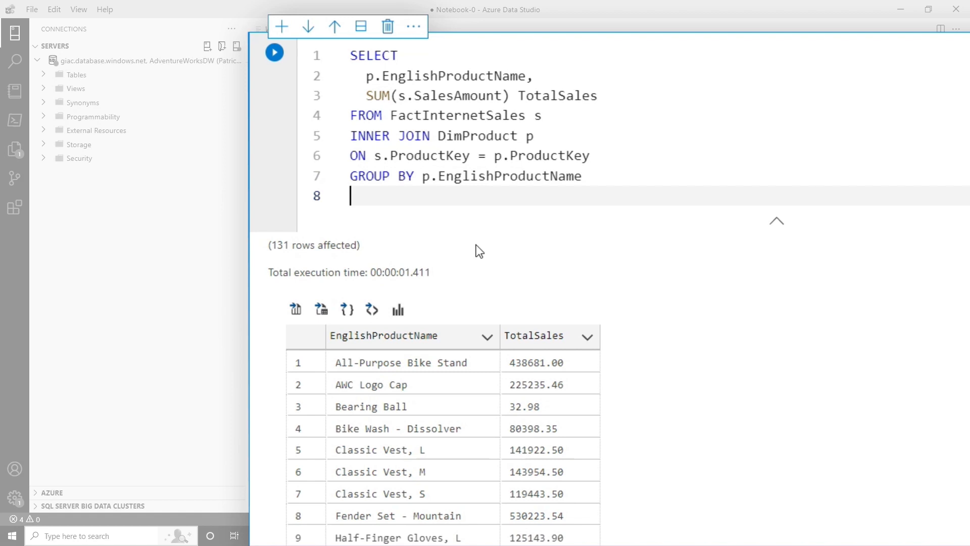
Append ORDER BY 2 and run the product sales query sorted by total sales
type("ORDER")
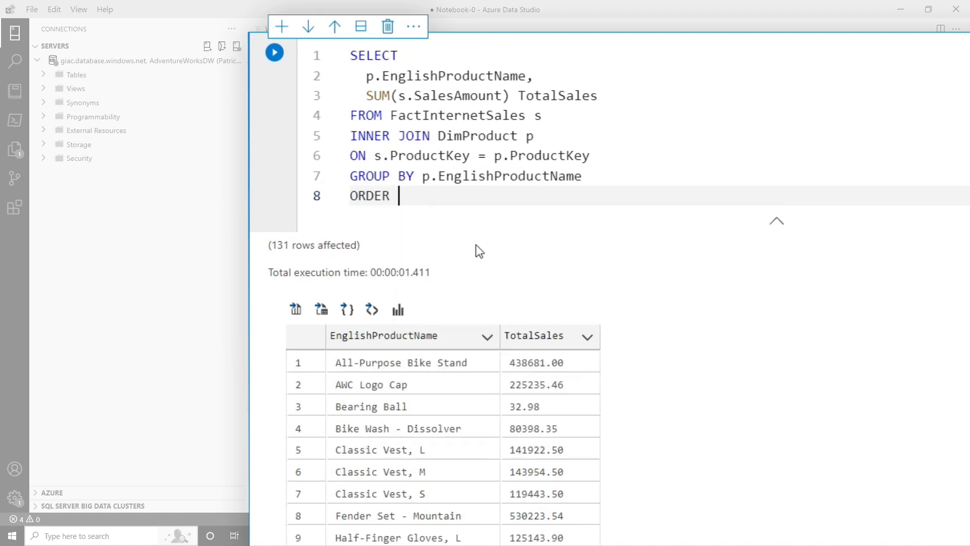
type("BY")
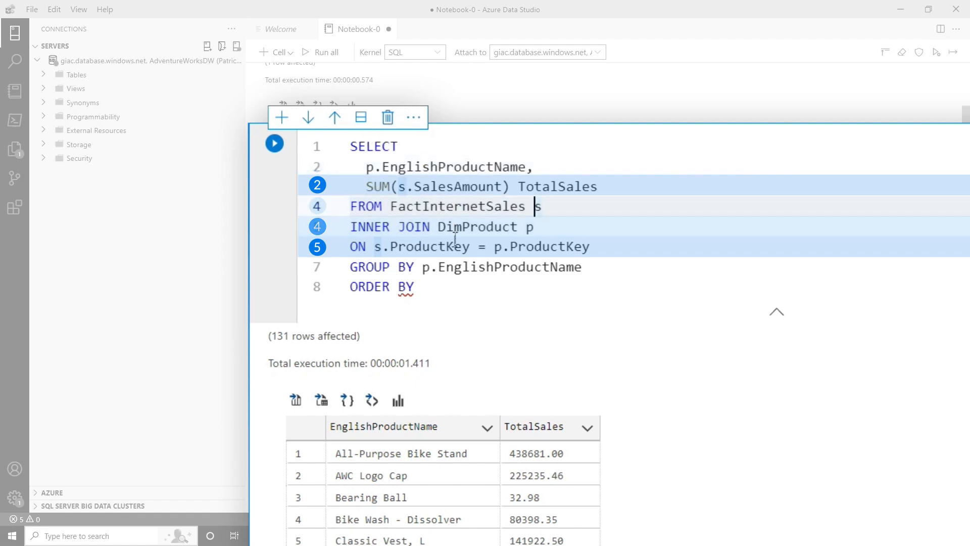
type("2")
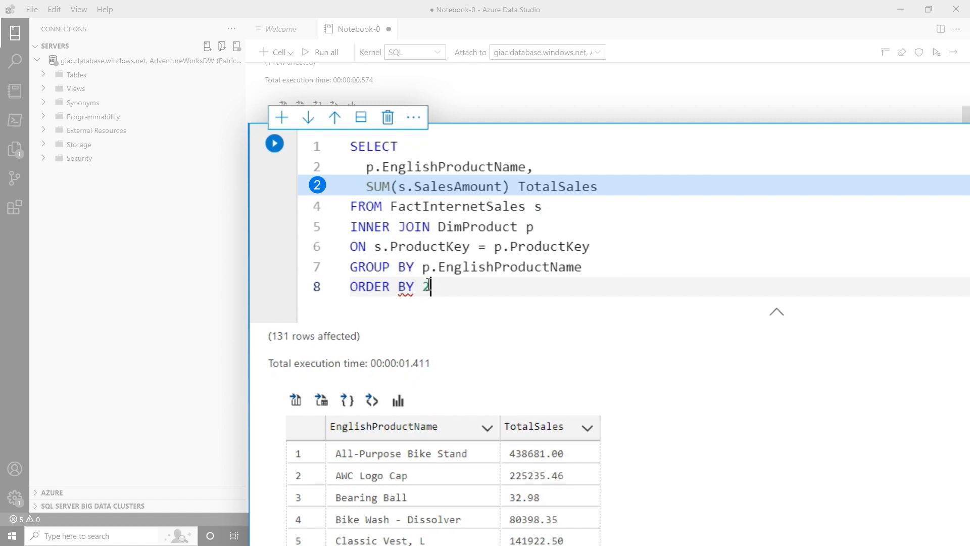
left_click(274, 143)
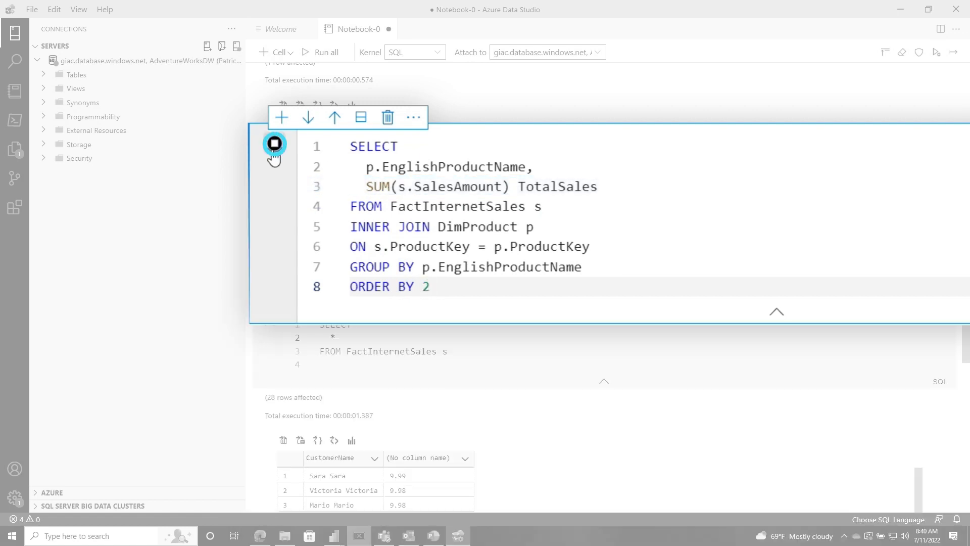
Make the sort ORDER BY 2 DESC and rerun, listing Mountain-200 Silver, 38 first
left_click(274, 145)
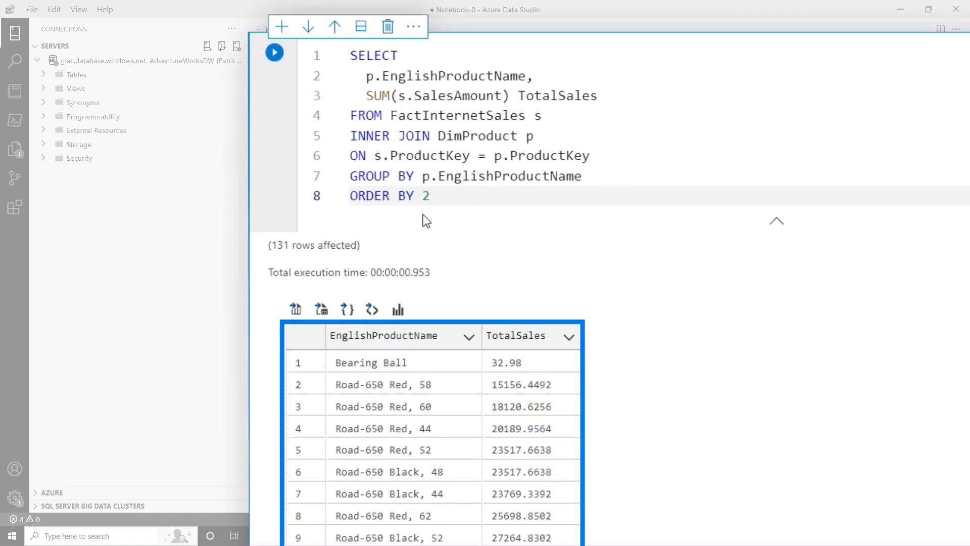
type("DESC")
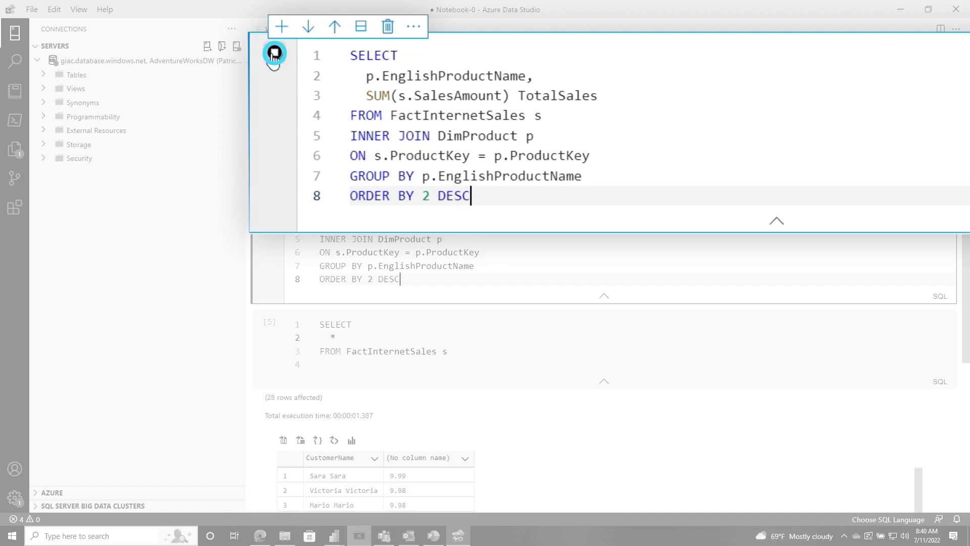
left_click(274, 53)
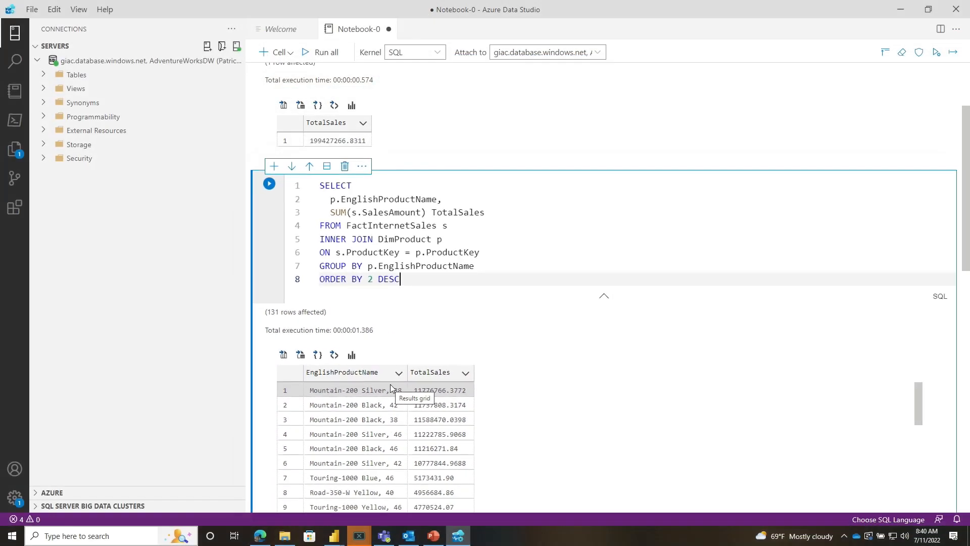
scroll("down", 3)
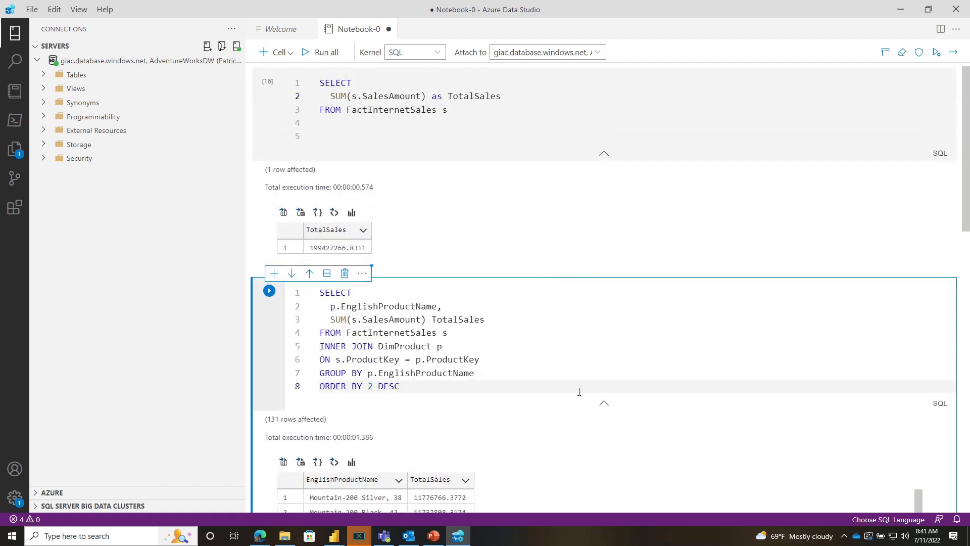
Start editing the cell containing SELECT * FROM FactInternetSales s
left_click(362, 273)
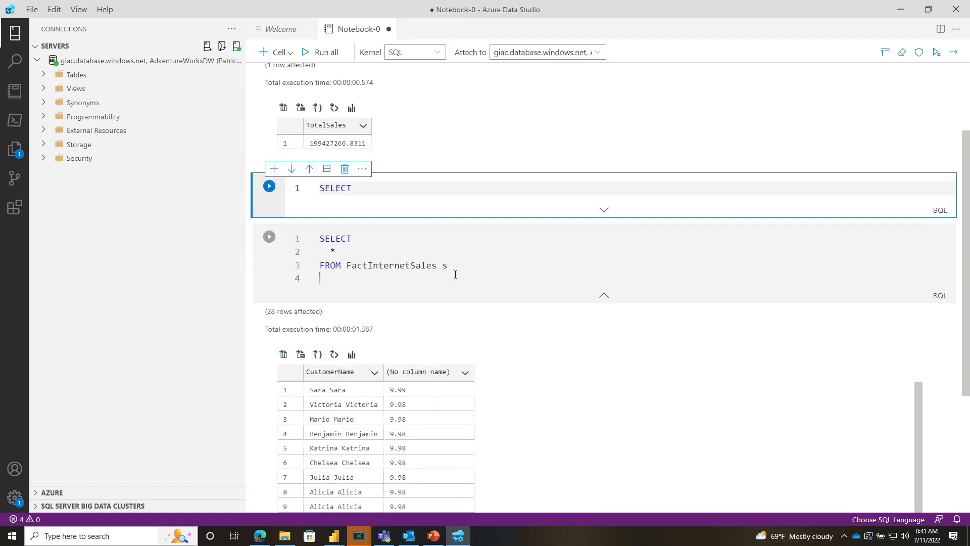
Add INNER JOIN dbo.DimCustomer c ON s.CustomerKey = c.CustomerKey
type("I")
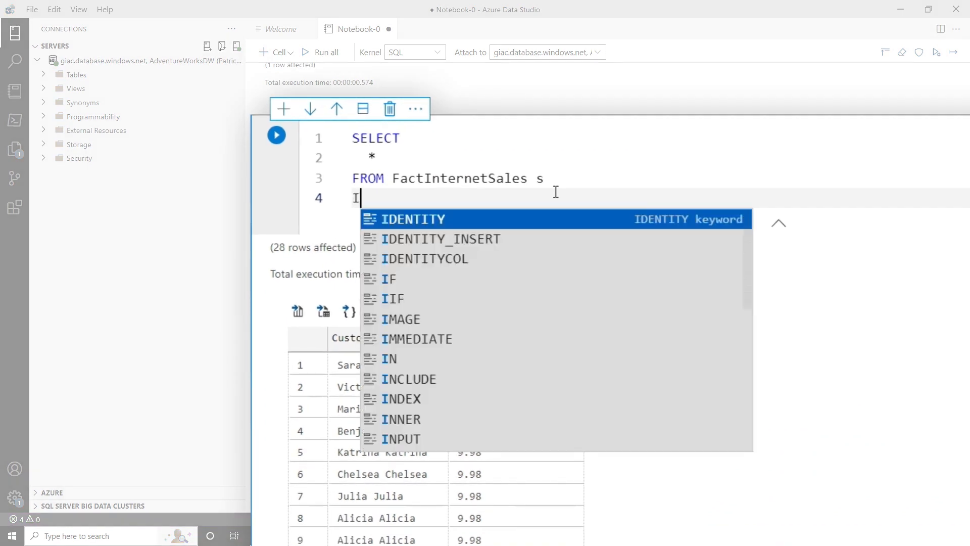
type("NNER JOIN dbo.DimCustomer")
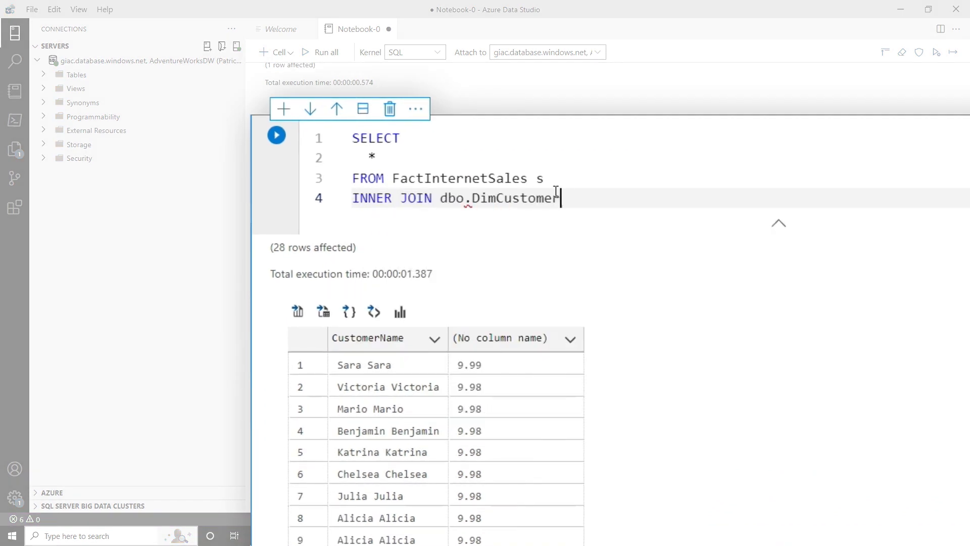
type("c")
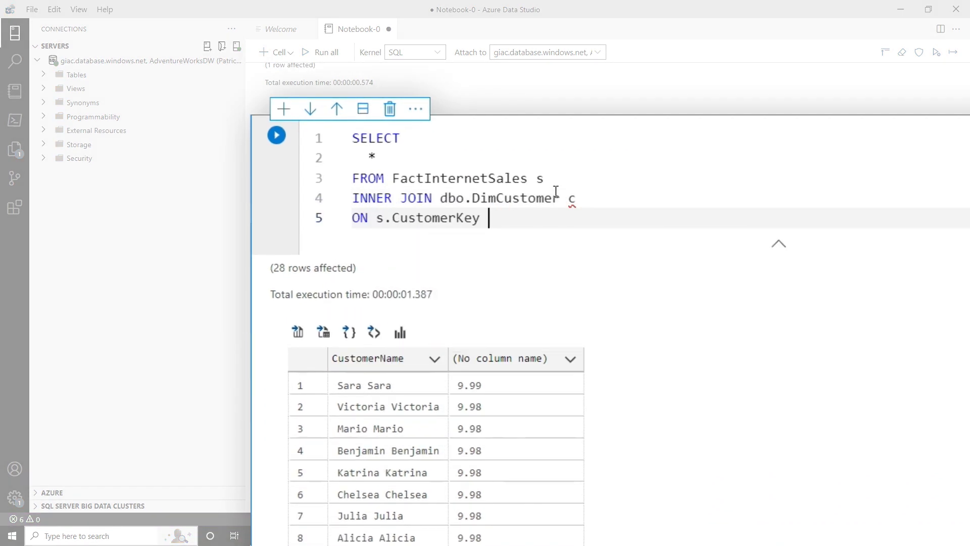
type("= c.CustomerKey")
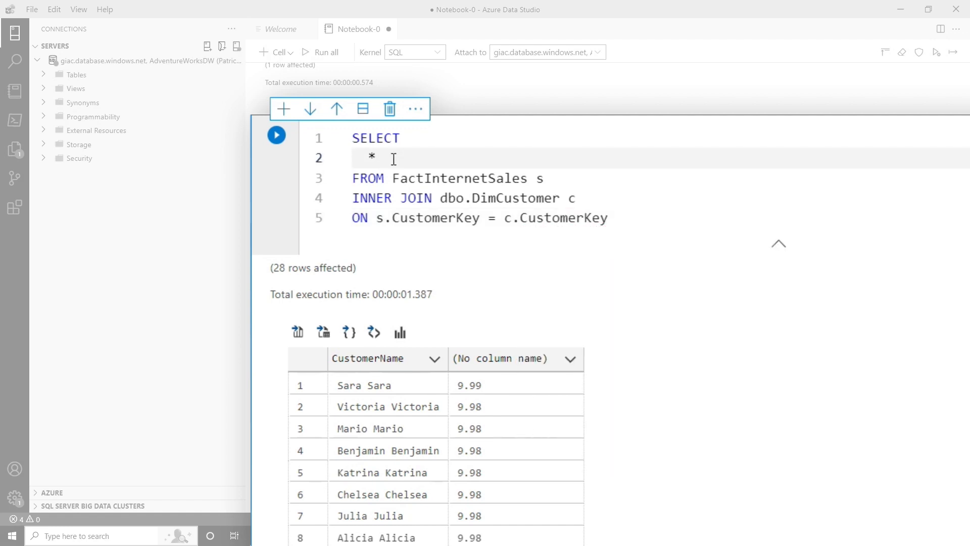
Select c.FirstName + ' ' + c.LastName with SUM(s.SalesAmount) TotalCustomerSales
key("Backspace")
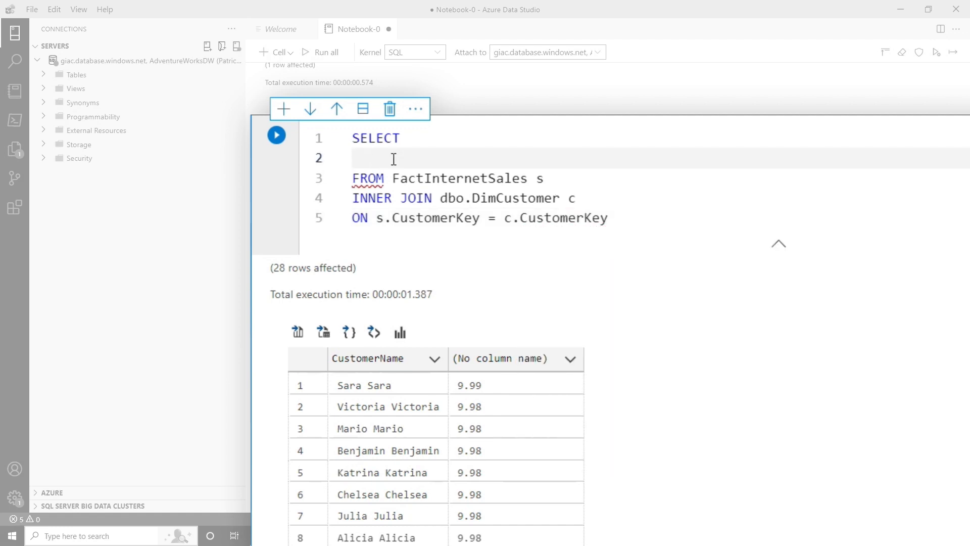
type("c.FirstName")
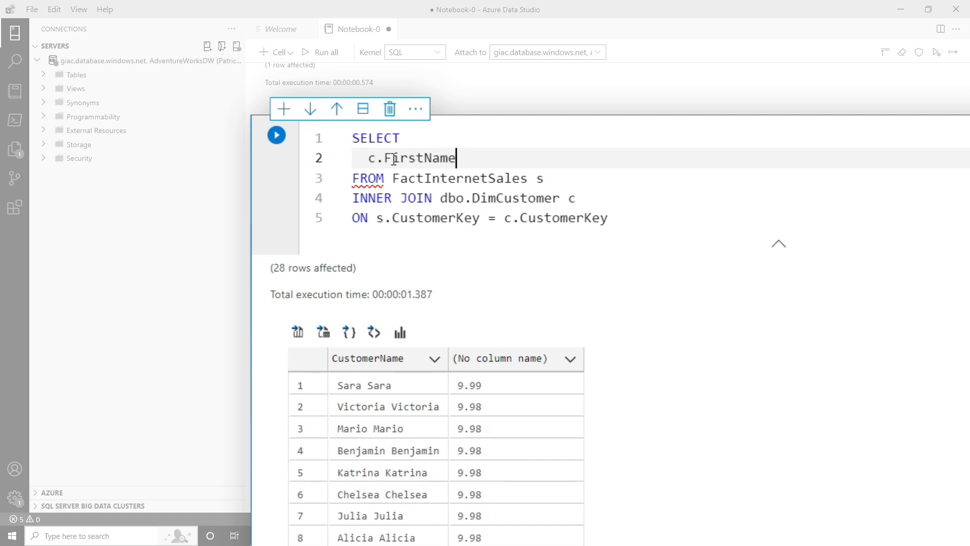
type("+ ' '")
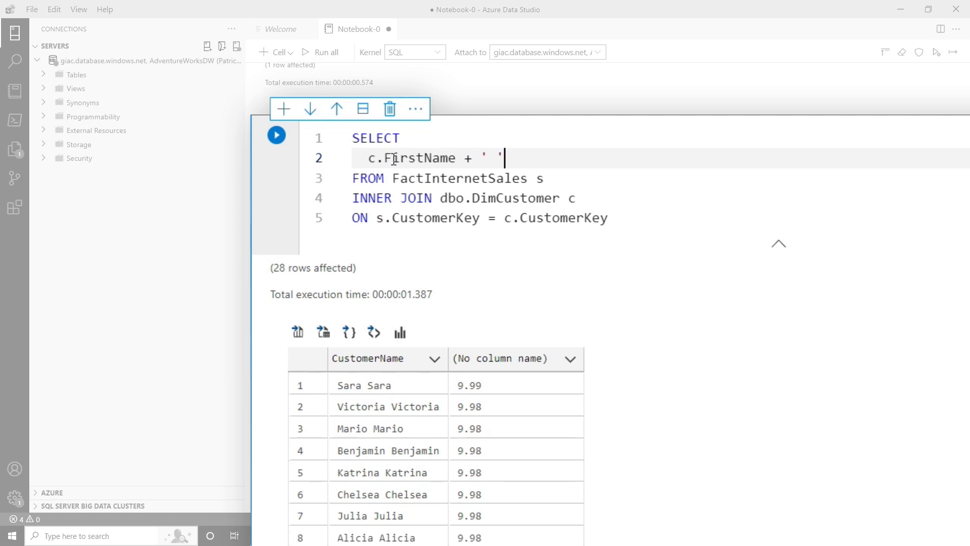
type("+c.l")
type("SUM")
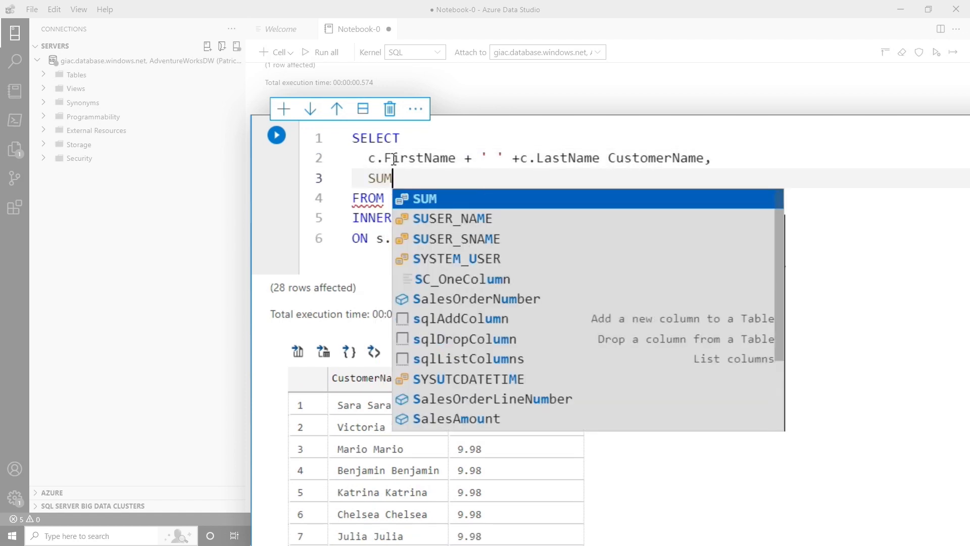
type("(s.SalesAmount)")
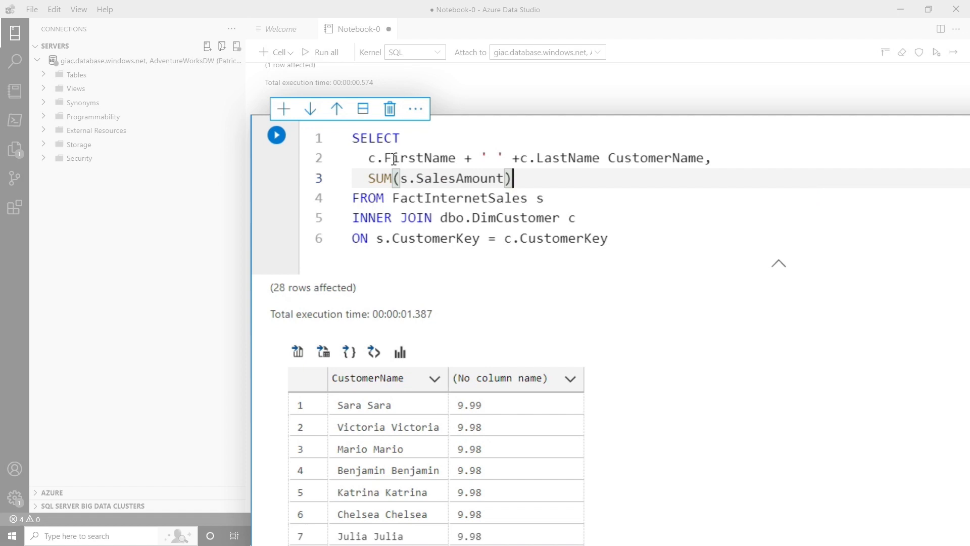
type("TotalCustomerSales")
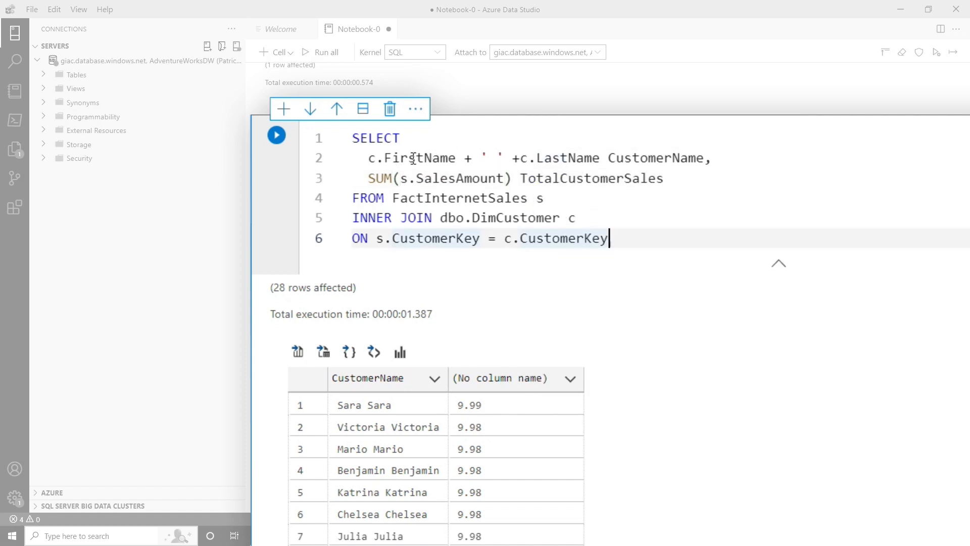
mouse_move(648, 259)
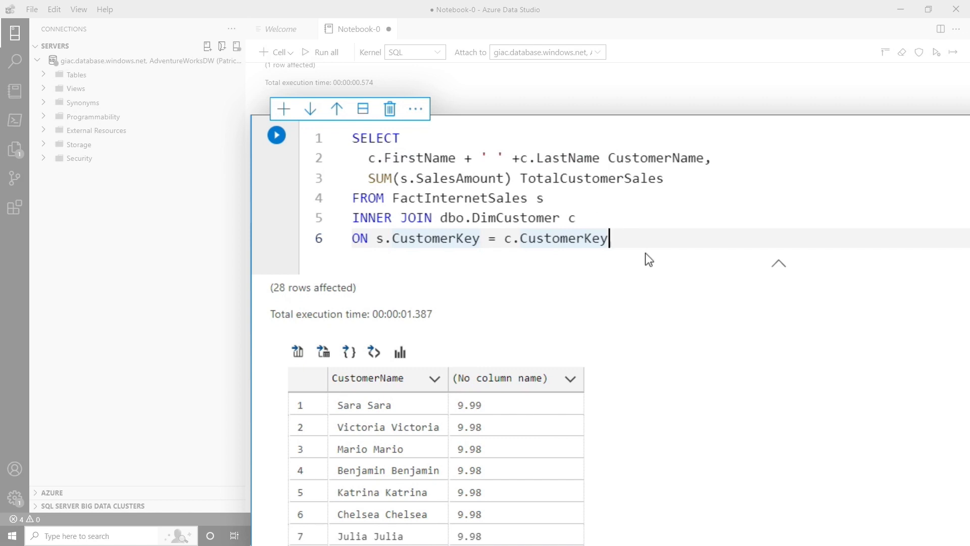
Add GROUP BY c.FirstName, c.LastName and run, which returns Msg 102
type("GROUP BY c.")
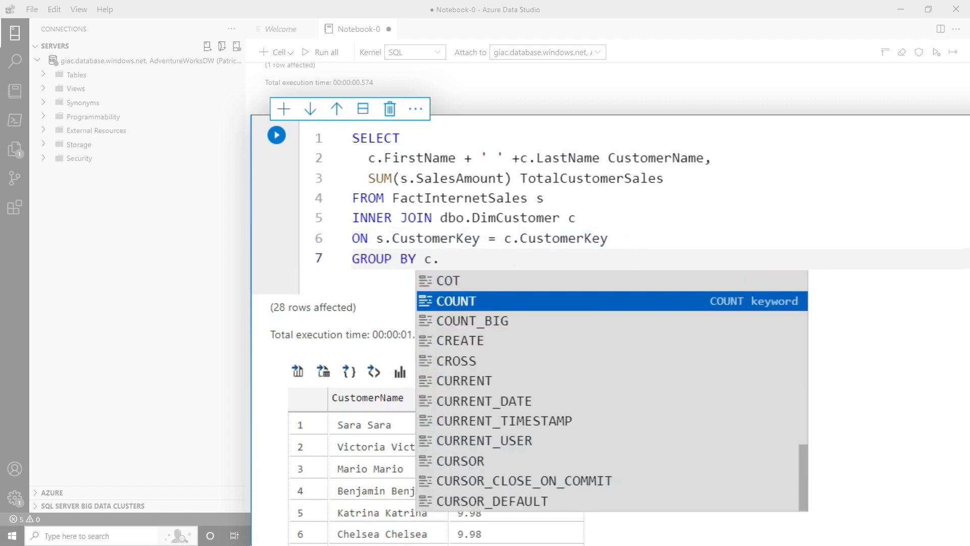
type("FirstName,")
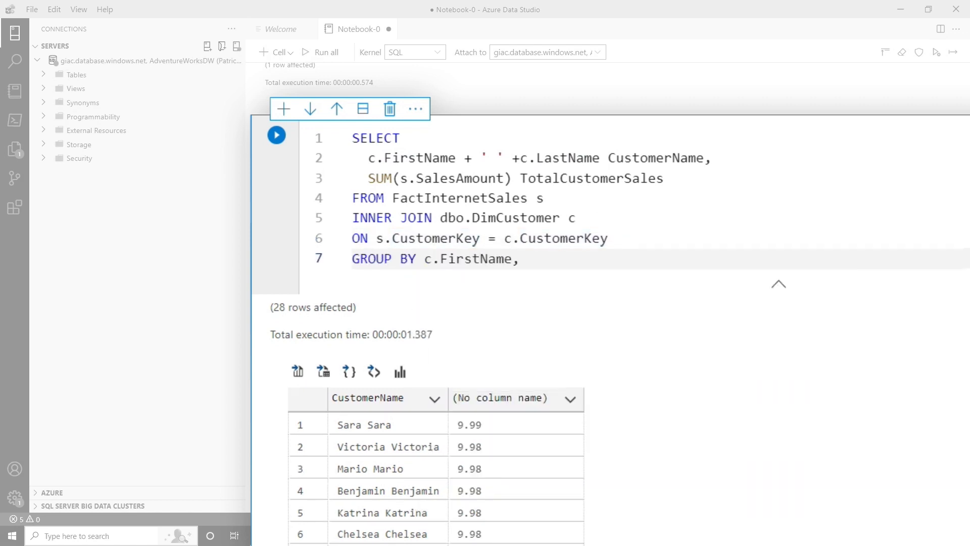
left_click(276, 136)
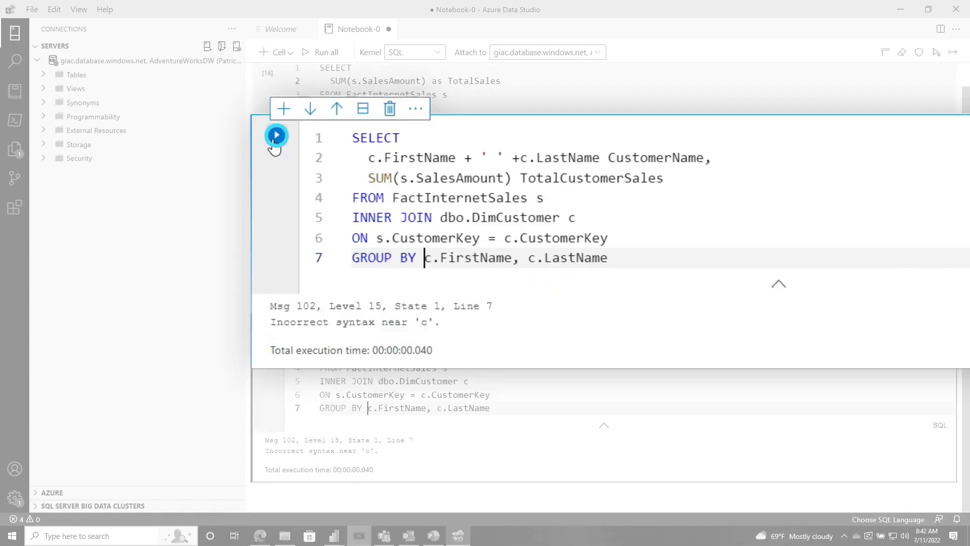
Rerun the customer totals query successfully and begin the ORDER BY clause
left_click(276, 135)
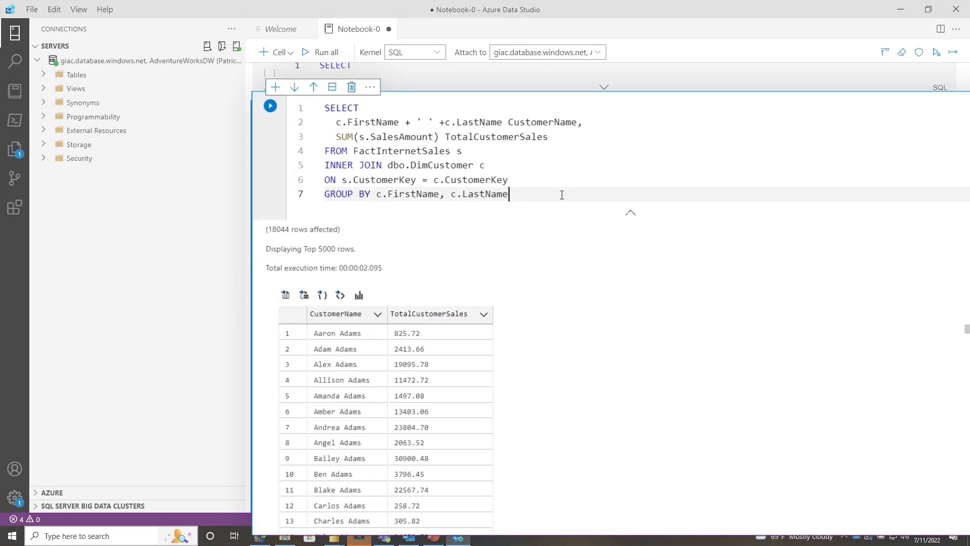
type("ORDER BY 2 DESC")
type("HAVING")
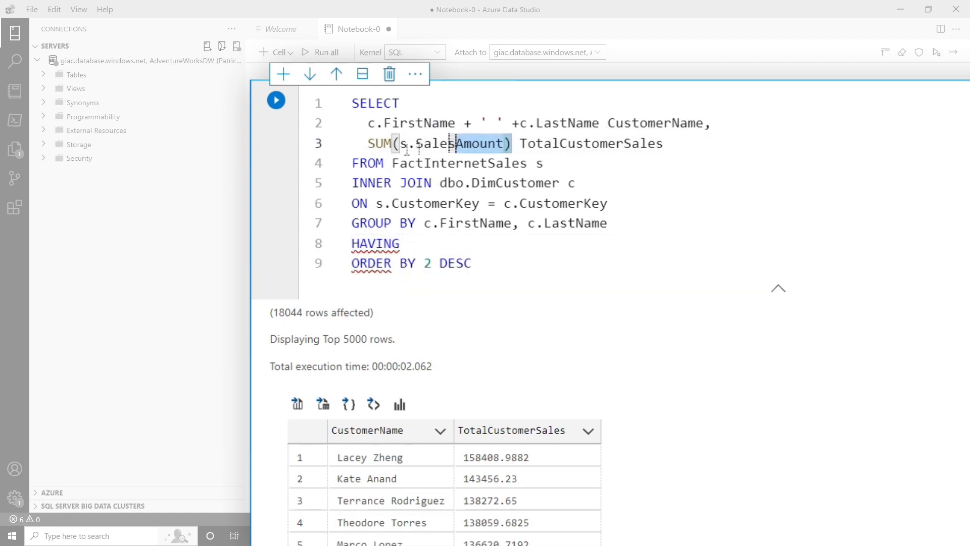
Filter customers with HAVING SUM(s.SalesAmount) > 130000 ordered by total descending, returning five rows
type("SUM(s.SalesAmount) >")
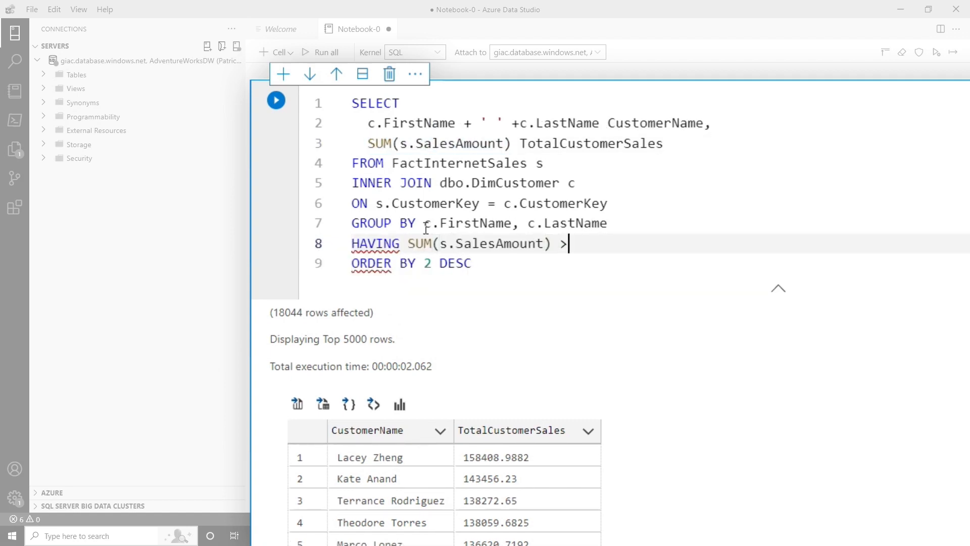
type("100000")
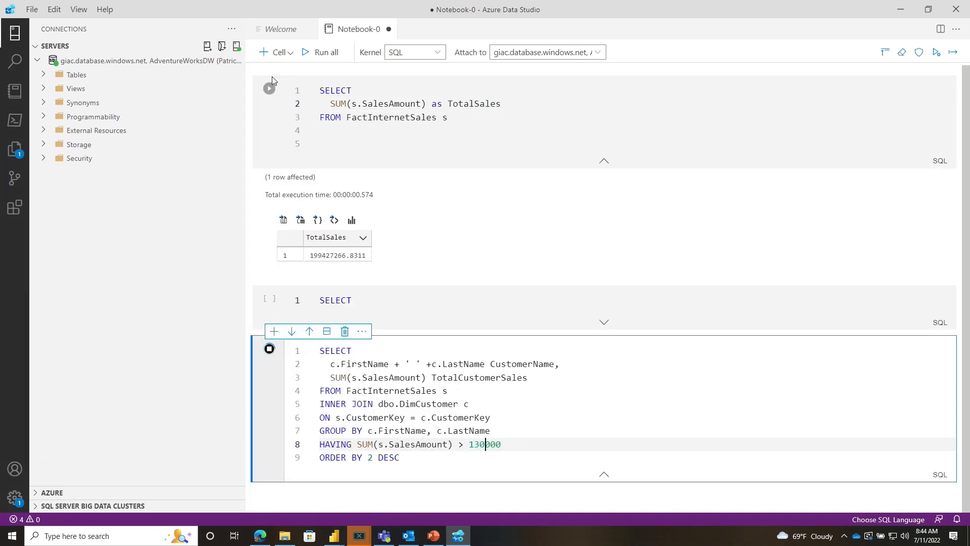
left_click(269, 349)
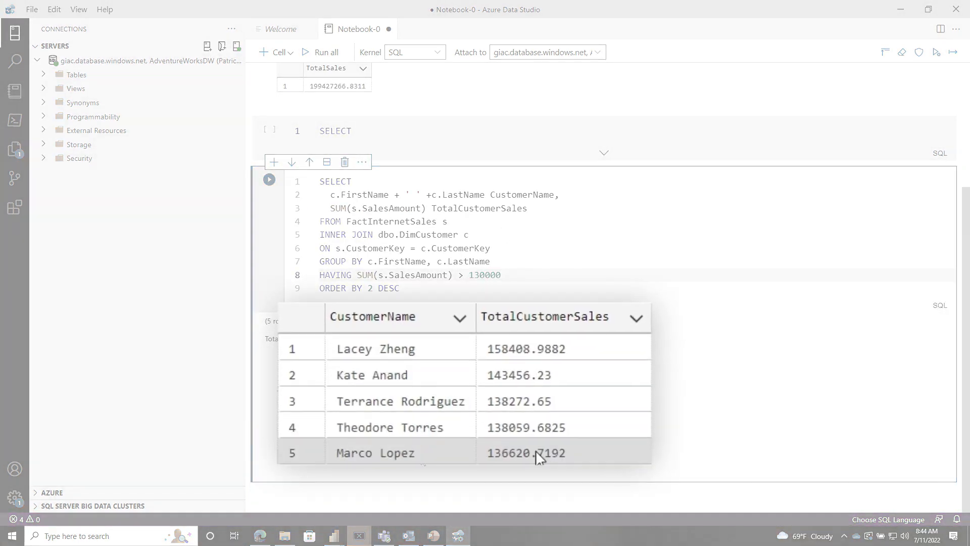